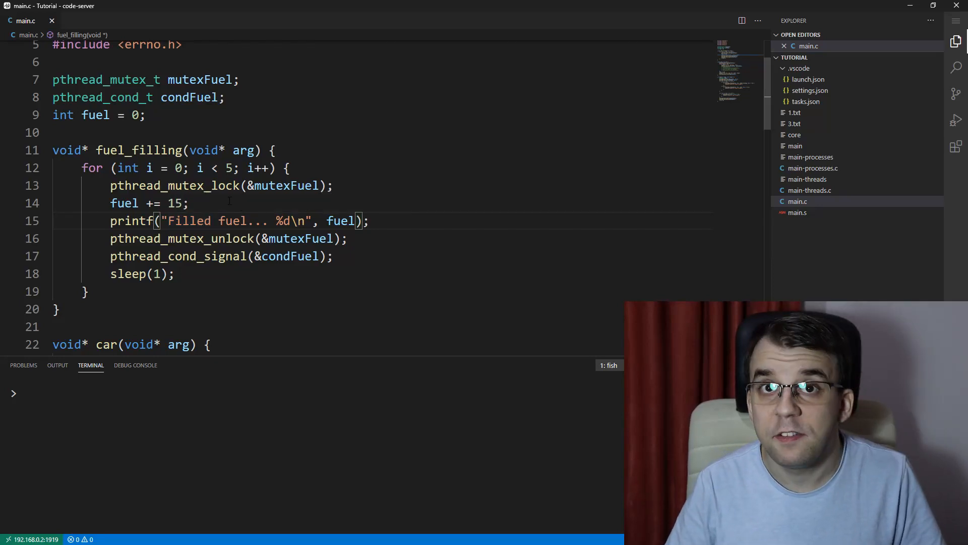
Review the fuel filling loop and the car's pthread_cond_wait call in main.c
{"action": "scroll", "scroll_direction": "down", "scroll_amount": 3}
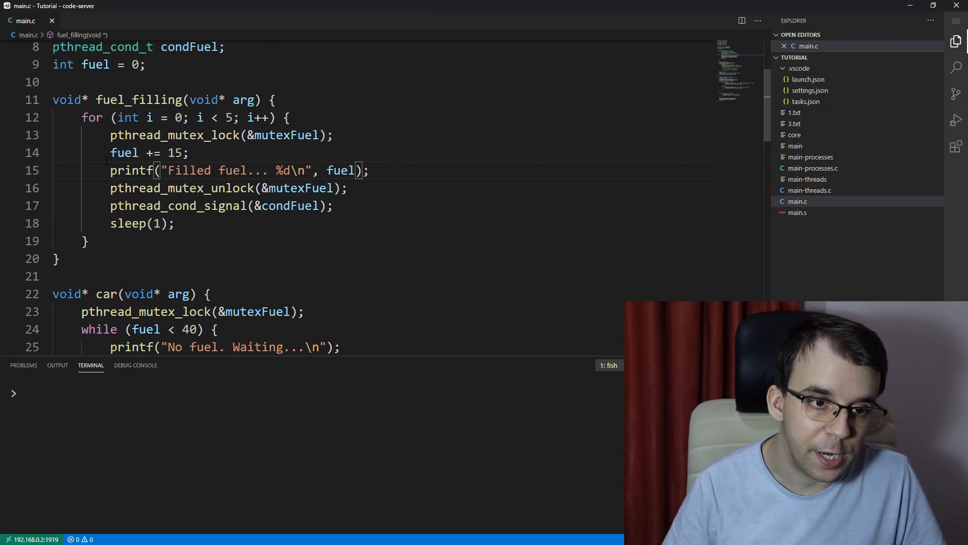
{"action": "left_click_drag", "start_coordinate": [82, 117], "coordinate": [110, 170]}
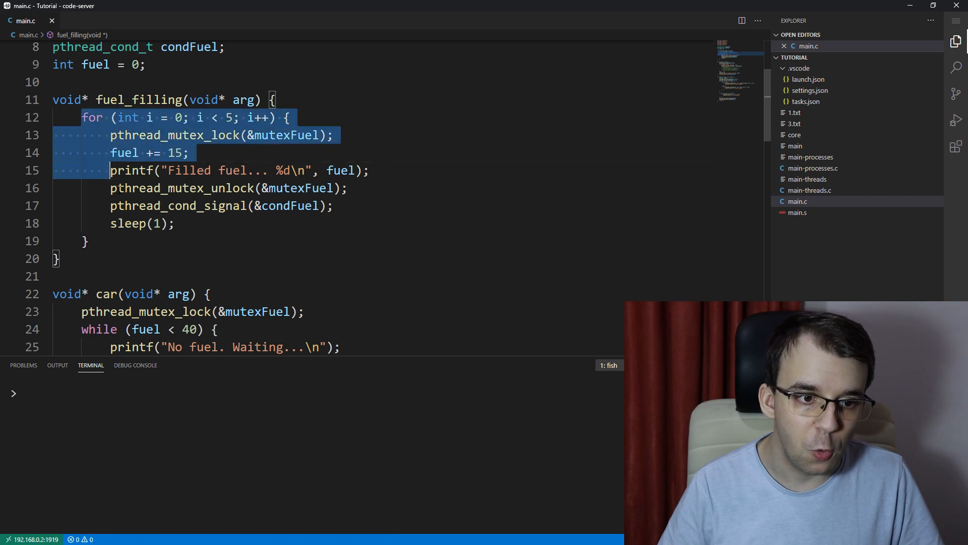
{"action": "scroll", "scroll_direction": "down", "scroll_amount": 3}
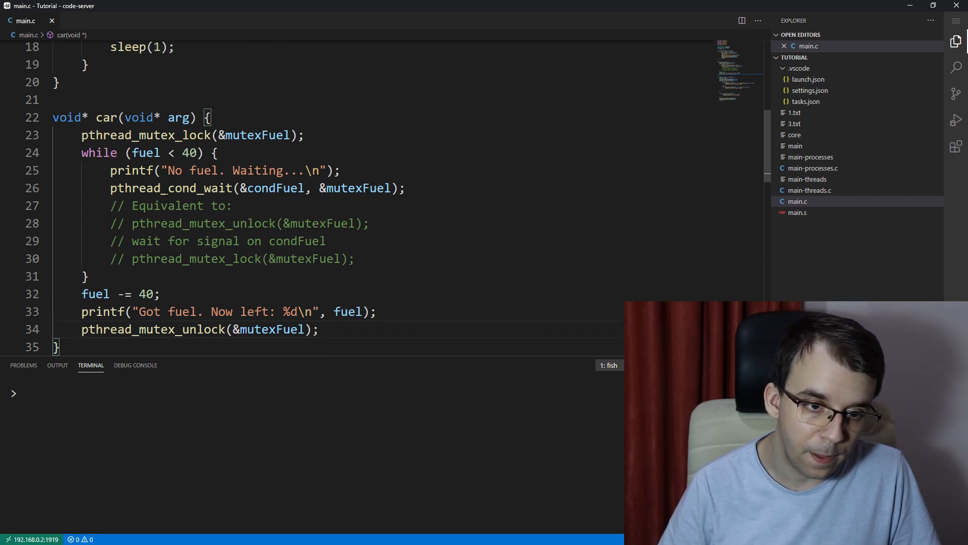
{"action": "double_click", "coordinate": [186, 188]}
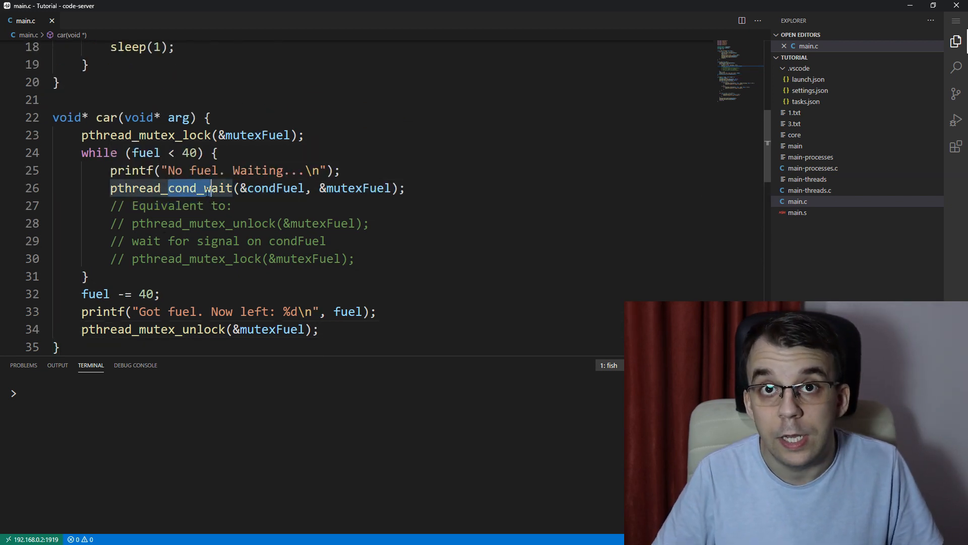
{"action": "left_click", "coordinate": [88, 276]}
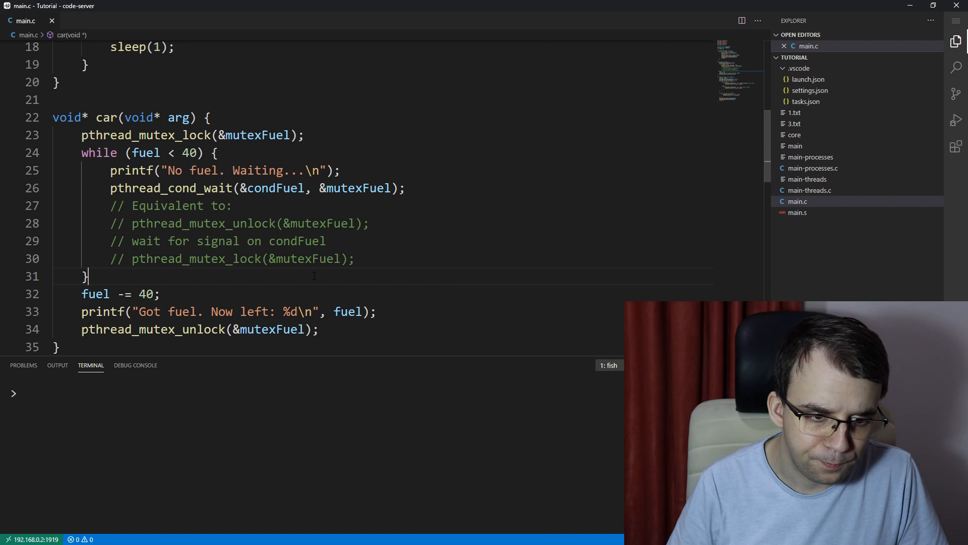
{"action": "scroll", "scroll_direction": "down", "scroll_amount": 3}
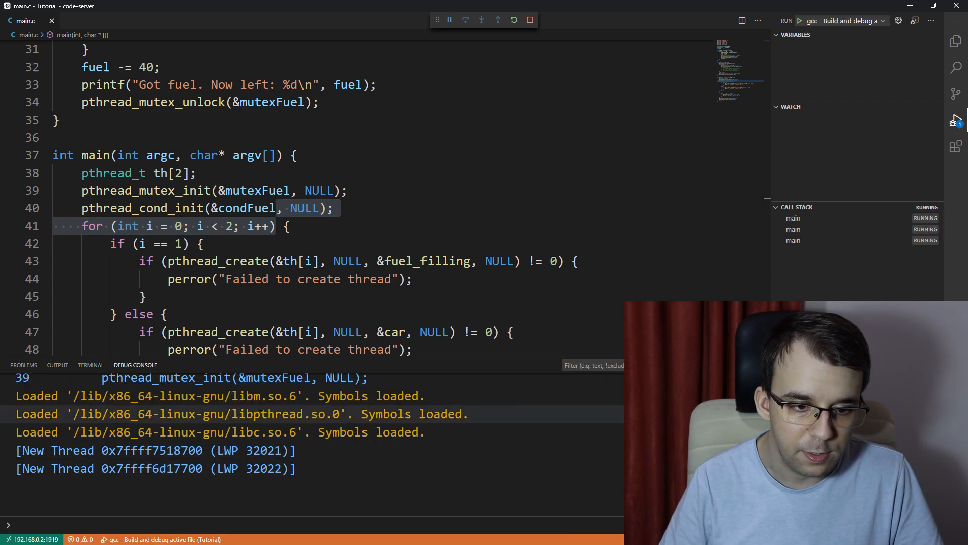
Watch the terminal output until the run ends with "Got fuel. Now left: 5"
{"action": "left_click", "coordinate": [90, 366]}
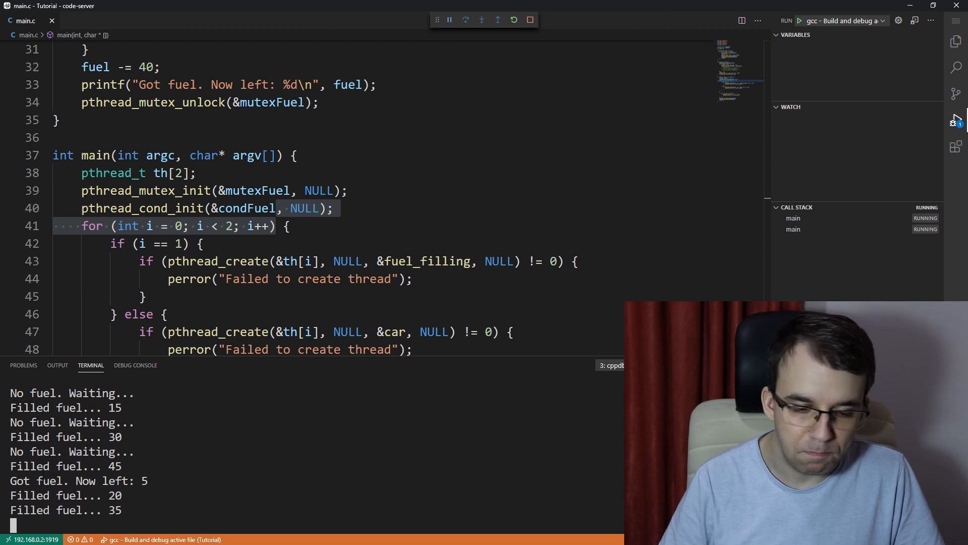
{"action": "left_click", "coordinate": [530, 20]}
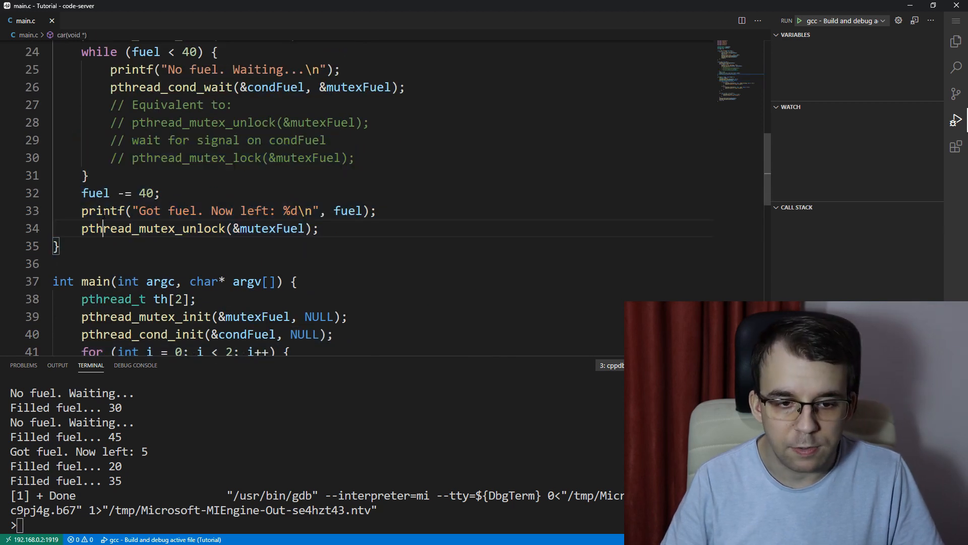
{"action": "mouse_move", "coordinate": [102, 211]}
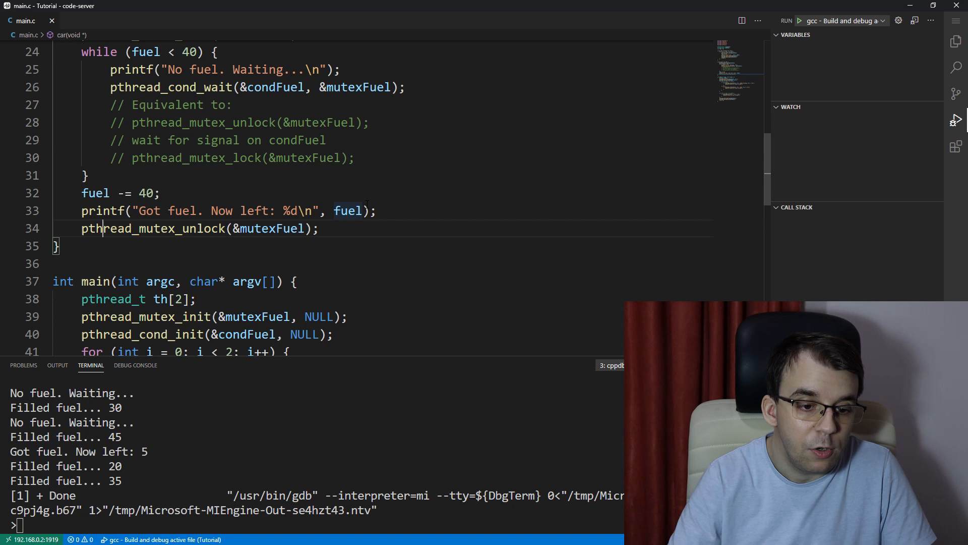
Change th[2] to th[5], loop bounds to 5, and the filler condition to i == 4
{"action": "scroll", "scroll_direction": "down", "scroll_amount": 3}
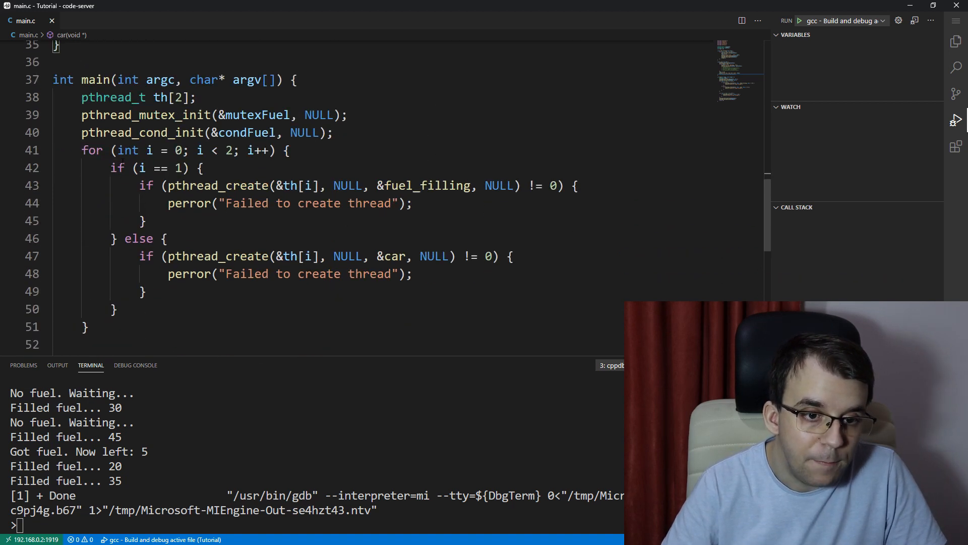
{"action": "scroll", "scroll_direction": "down", "scroll_amount": 3}
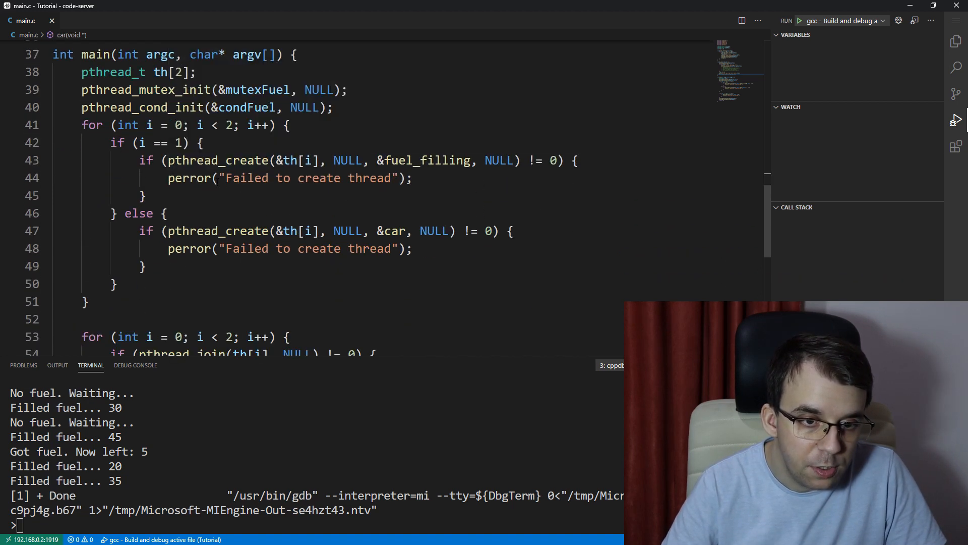
{"action": "double_click", "coordinate": [227, 125]}
{"action": "type", "text": "5"}
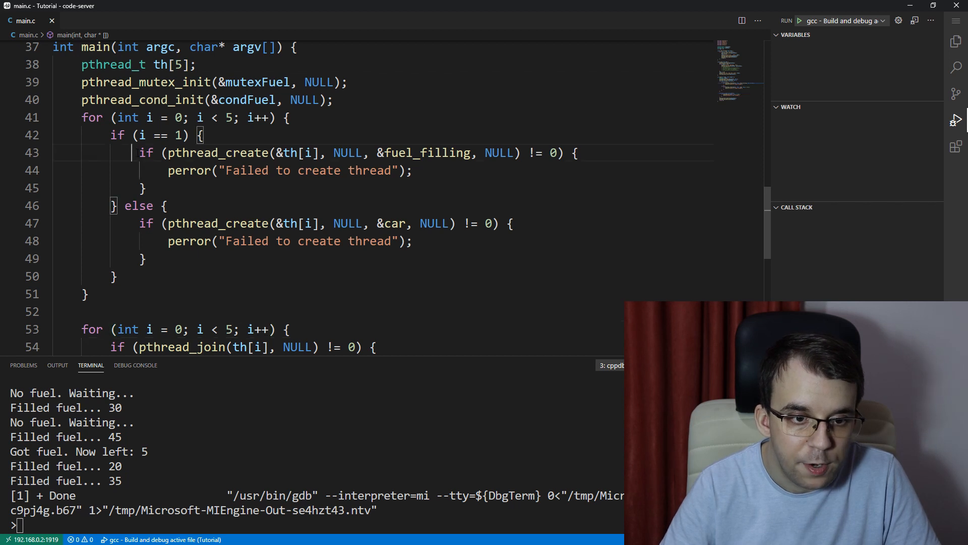
{"action": "left_click_drag", "start_coordinate": [131, 153], "coordinate": [146, 188]}
{"action": "type", "text": "4"}
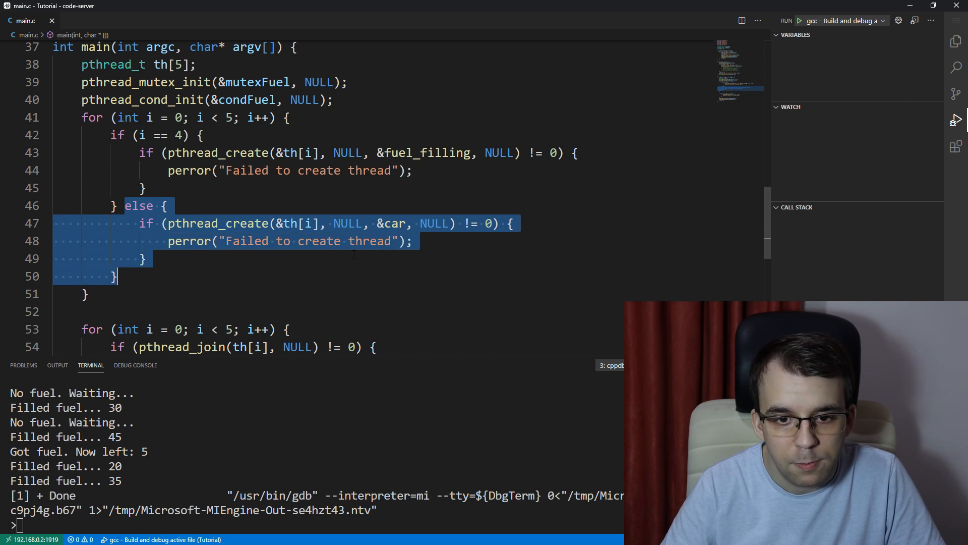
Rerun the five-thread version in the debugger, printing waiting and filling messages
{"action": "scroll", "scroll_direction": "down", "scroll_amount": 3}
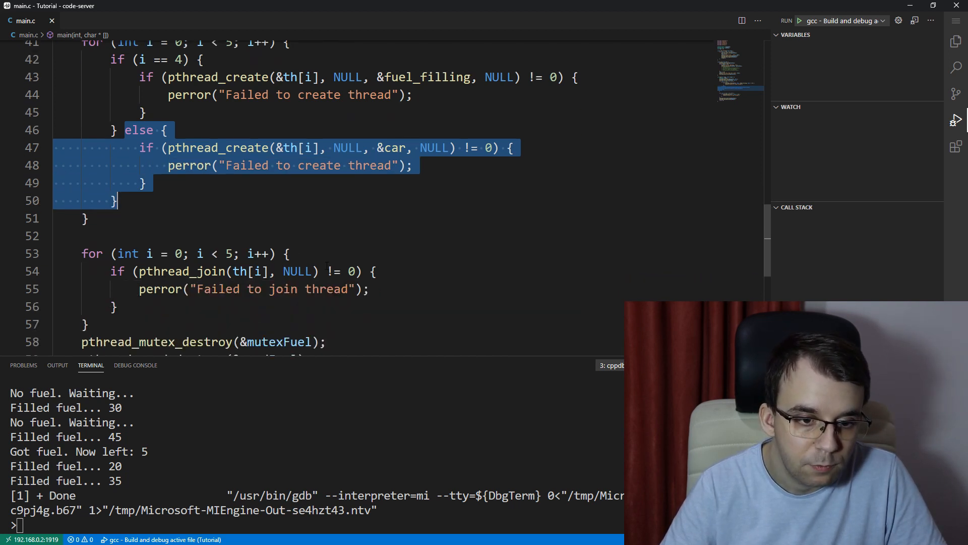
{"action": "scroll", "scroll_direction": "down", "scroll_amount": 3}
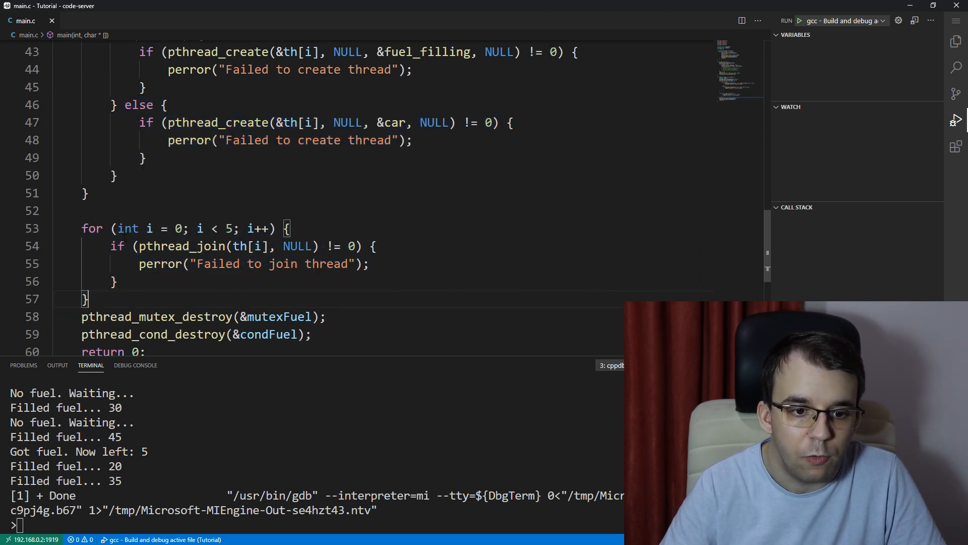
{"action": "scroll", "scroll_direction": "up", "scroll_amount": 3}
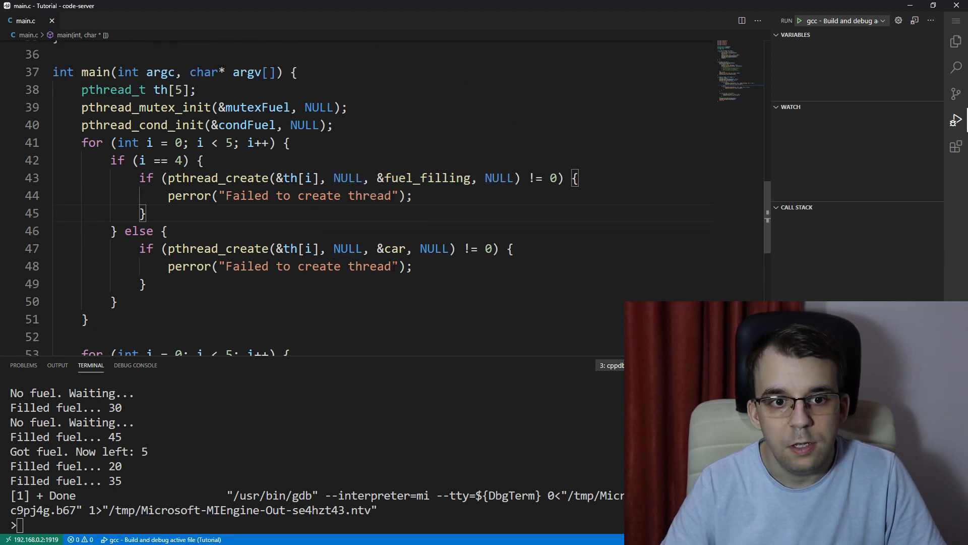
{"action": "left_click", "coordinate": [797, 20]}
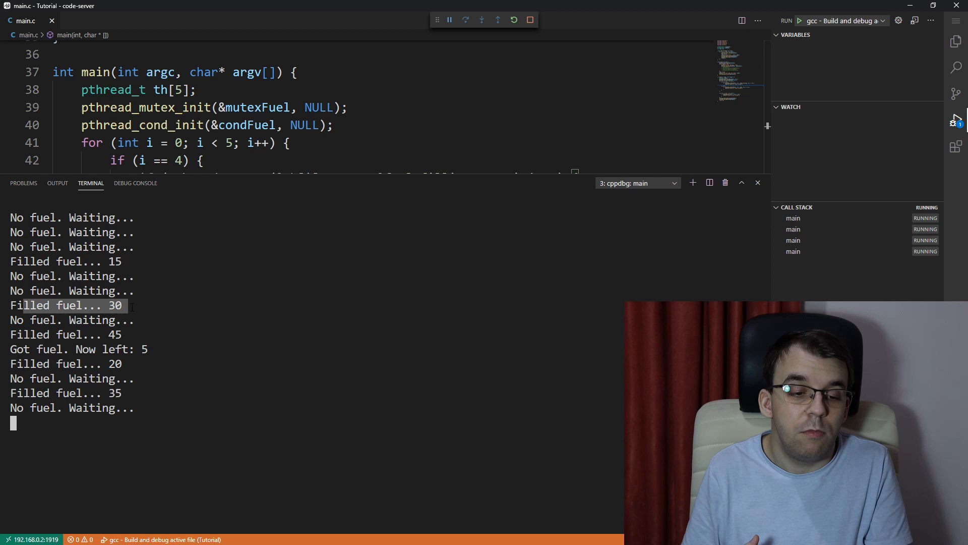
{"action": "mouse_move", "coordinate": [177, 189]}
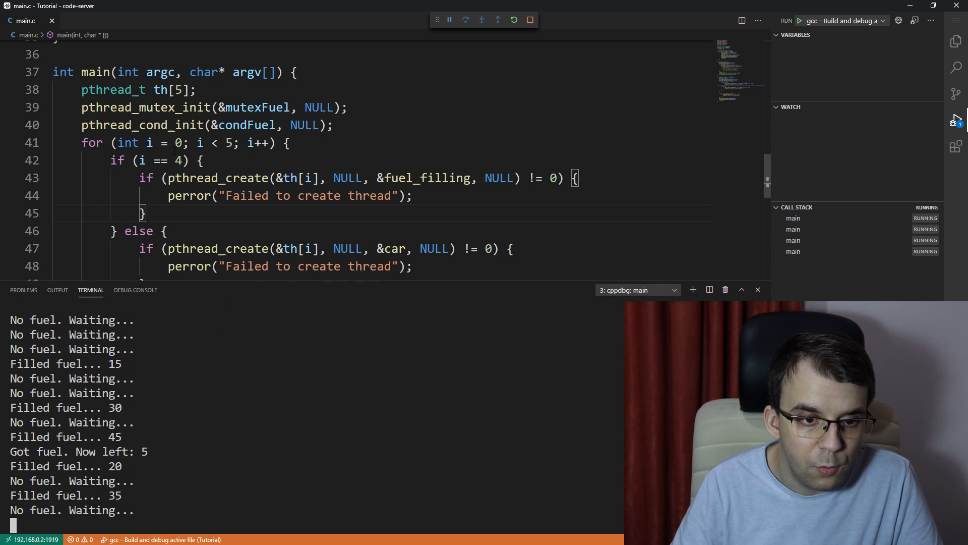
{"action": "scroll", "scroll_direction": "up", "scroll_amount": 3}
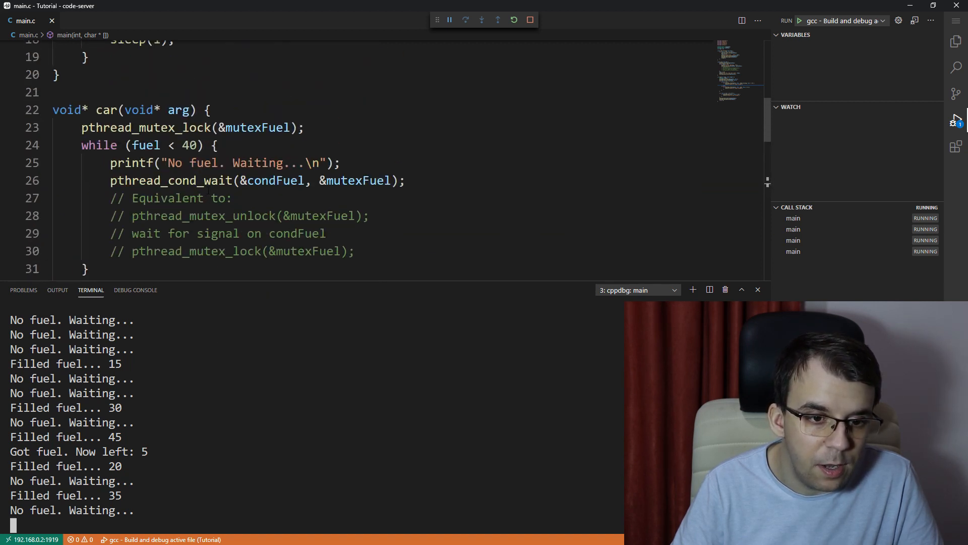
{"action": "scroll", "scroll_direction": "up", "scroll_amount": 3}
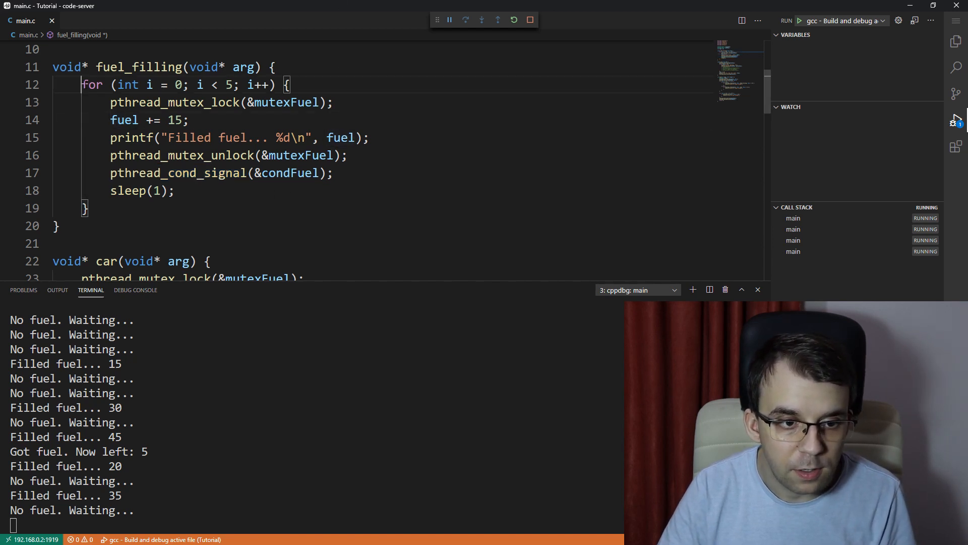
{"action": "left_click_drag", "start_coordinate": [81, 85], "coordinate": [55, 226]}
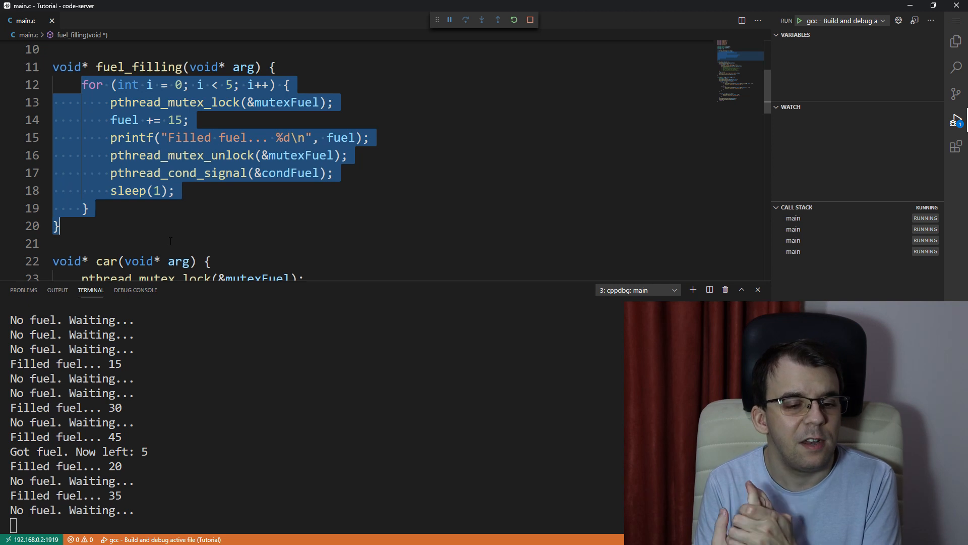
{"action": "left_click", "coordinate": [170, 241]}
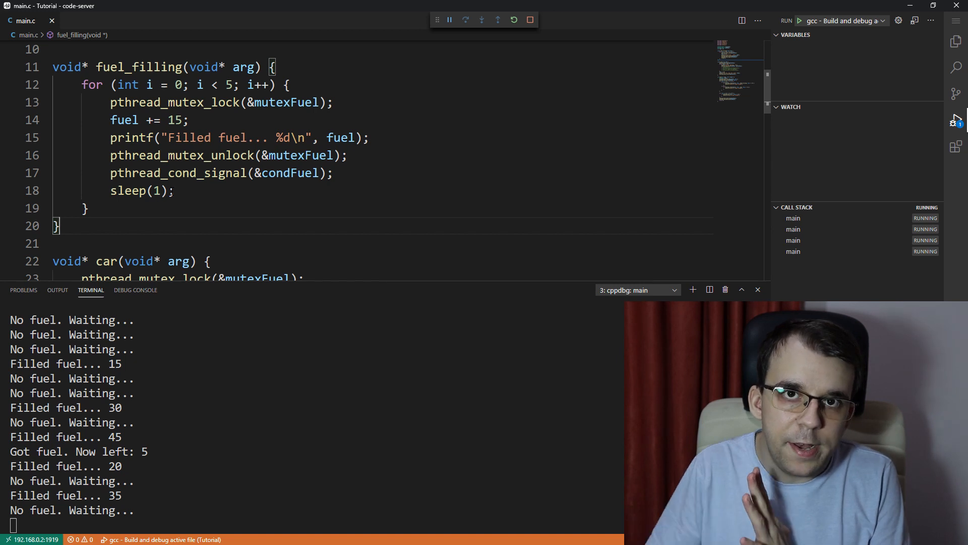
{"action": "scroll", "scroll_direction": "down", "scroll_amount": 3}
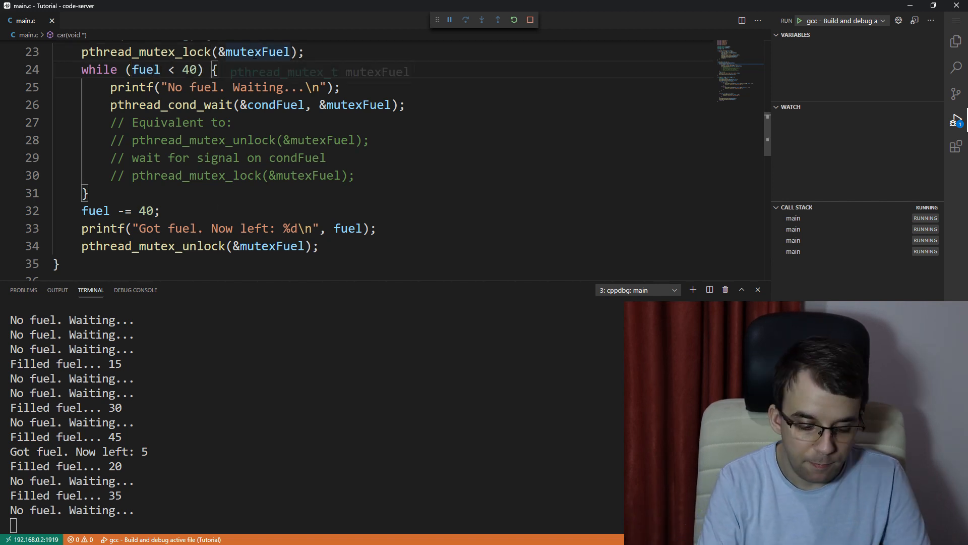
Add a "// 45" comment beside the car's while (fuel < 40) loop and note the fuel -= 40 line
{"action": "type", "text": "// 45"}
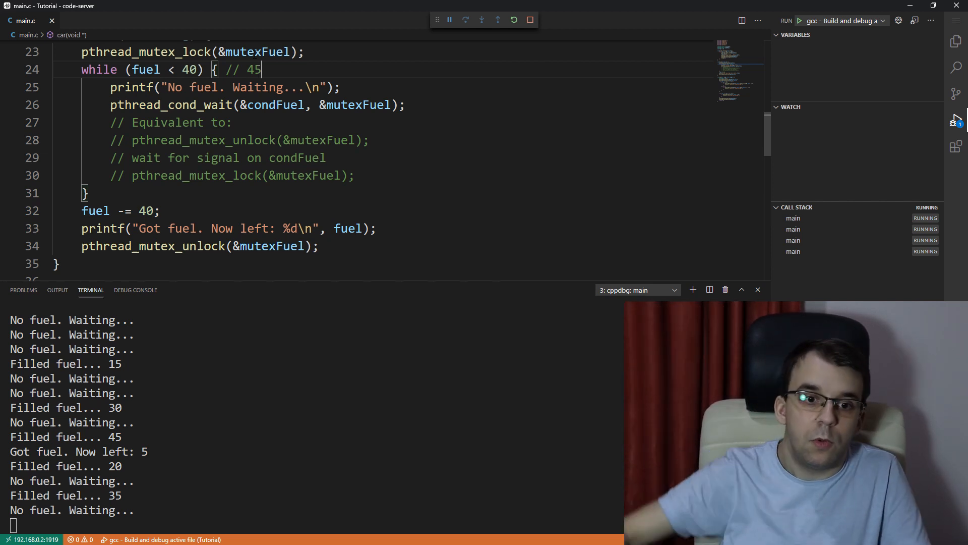
{"action": "double_click", "coordinate": [95, 211]}
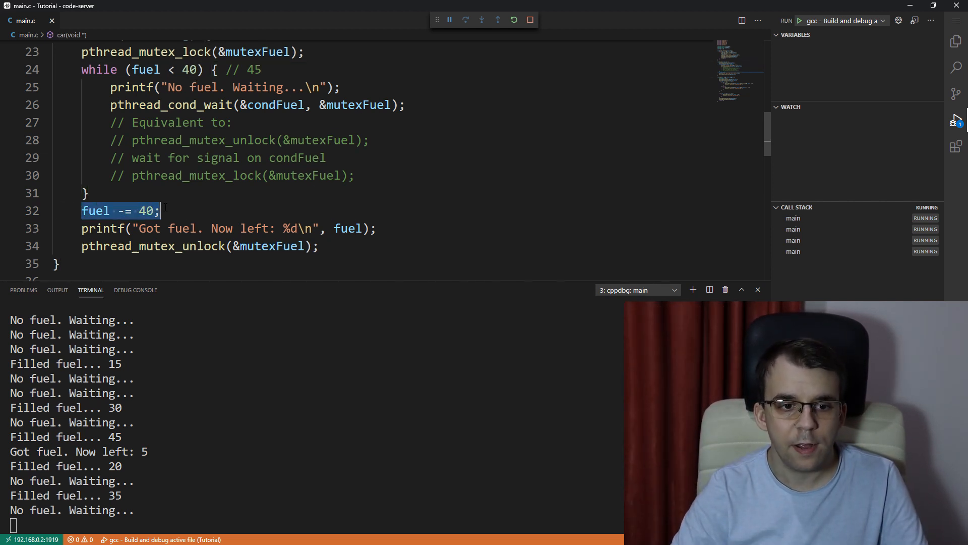
{"action": "left_click", "coordinate": [229, 228]}
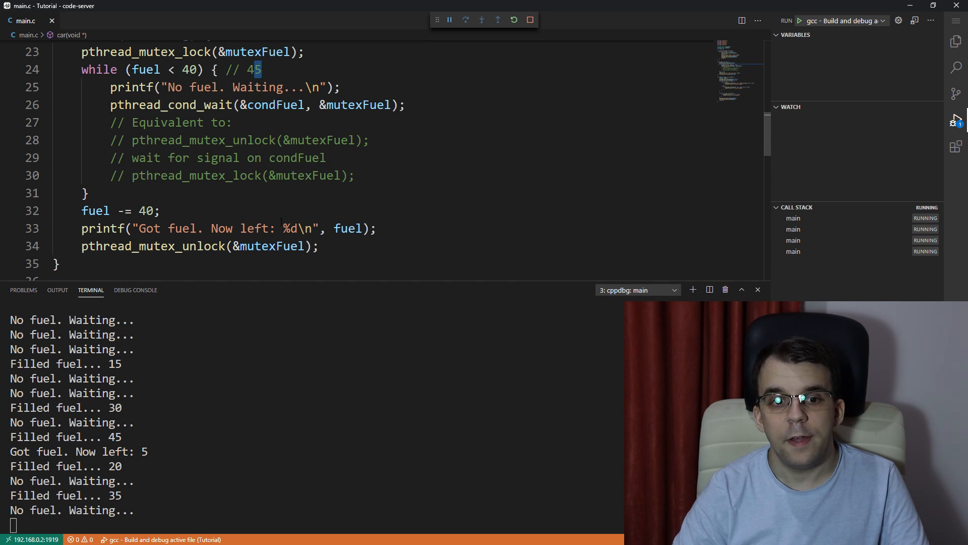
{"action": "left_click", "coordinate": [320, 246]}
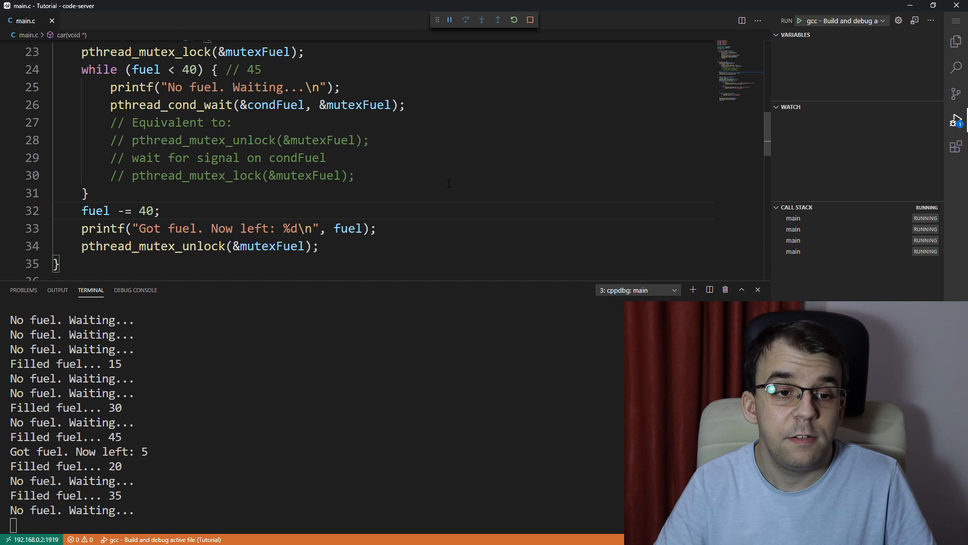
Let the debug session run to Done, with deliveries of 60 and all four cars getting fuel
{"action": "scroll", "scroll_direction": "up", "scroll_amount": 3}
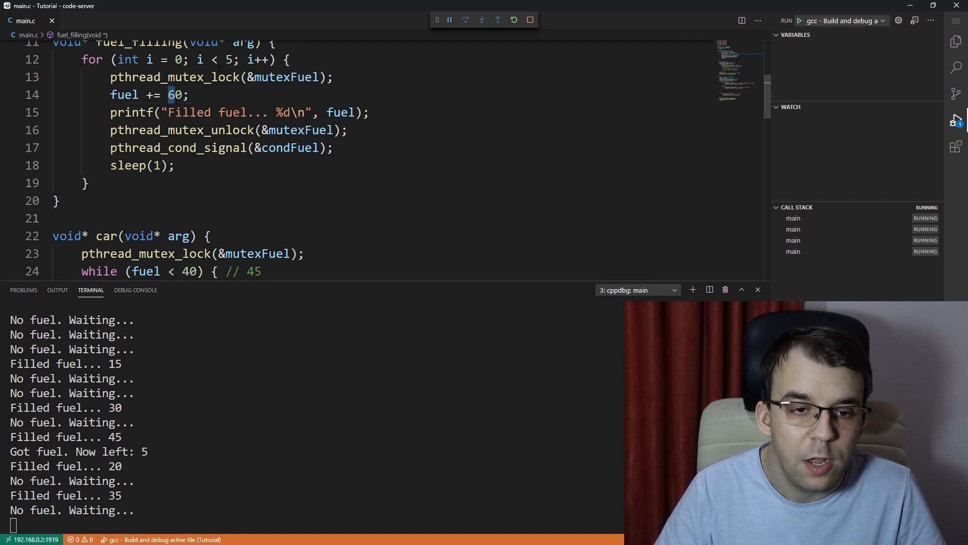
{"action": "scroll", "scroll_direction": "down", "scroll_amount": 3}
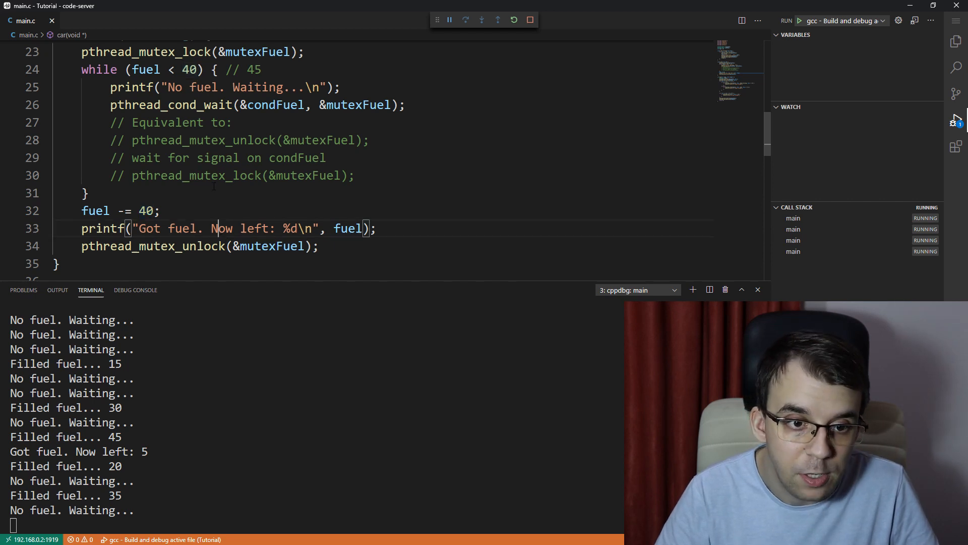
{"action": "double_click", "coordinate": [243, 70]}
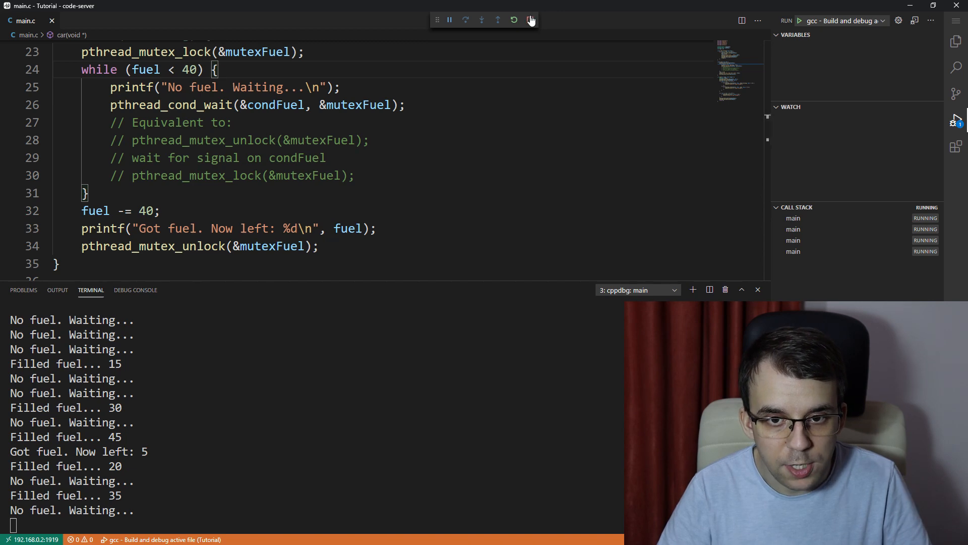
{"action": "left_click", "coordinate": [513, 20]}
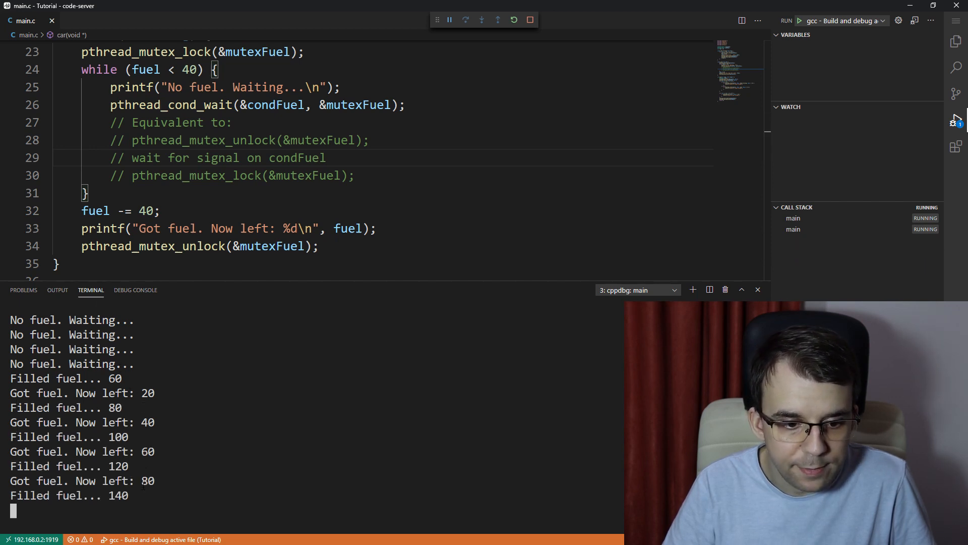
{"action": "left_click", "coordinate": [530, 20]}
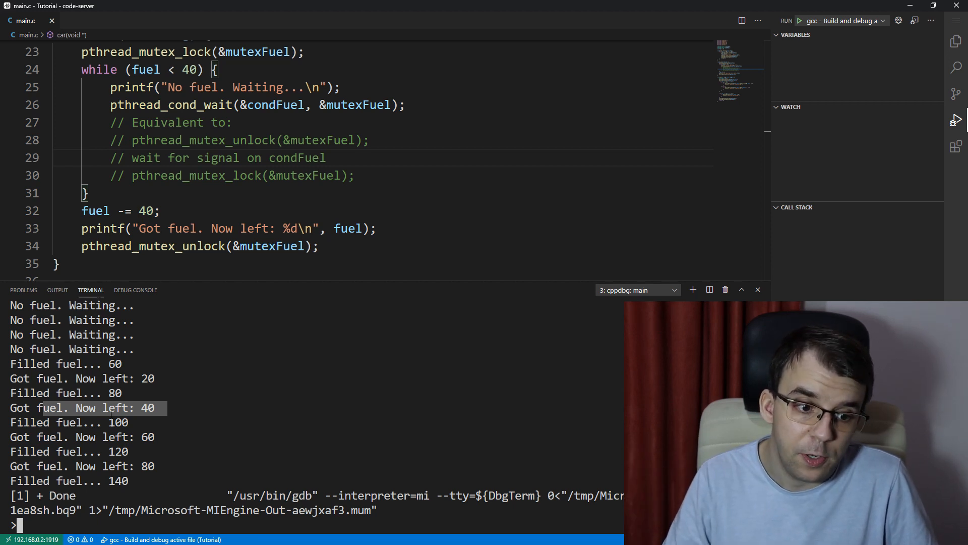
{"action": "scroll", "scroll_direction": "up", "scroll_amount": 3}
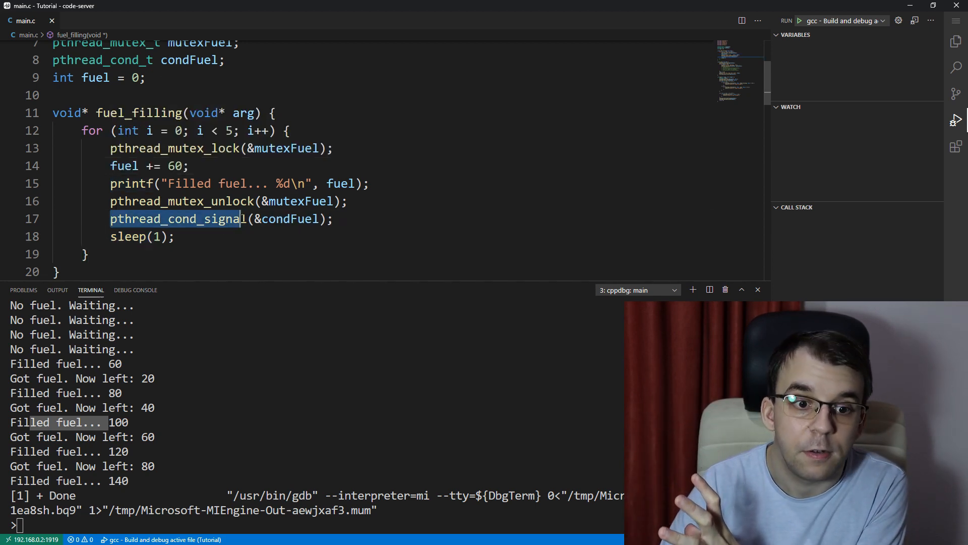
{"action": "scroll", "scroll_direction": "down", "scroll_amount": 3}
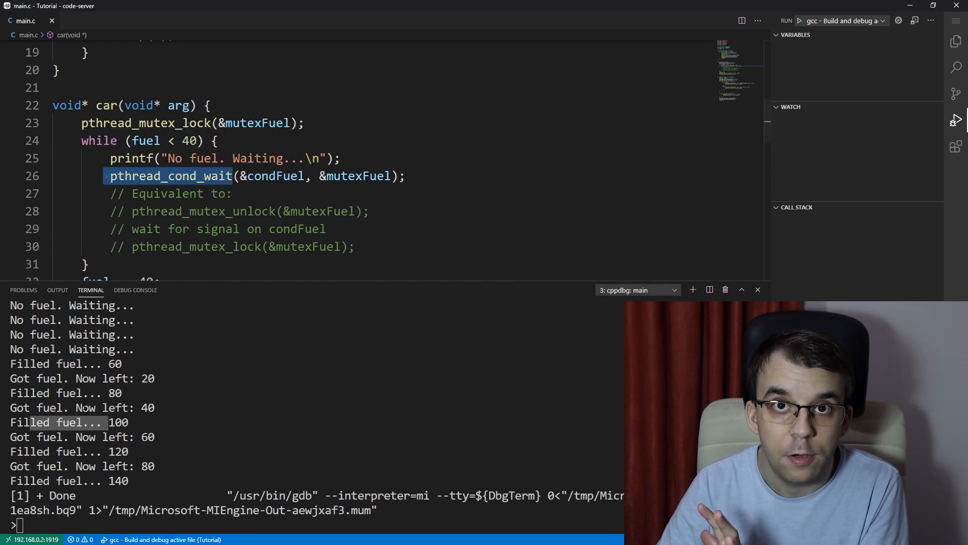
{"action": "scroll", "scroll_direction": "up", "scroll_amount": 3}
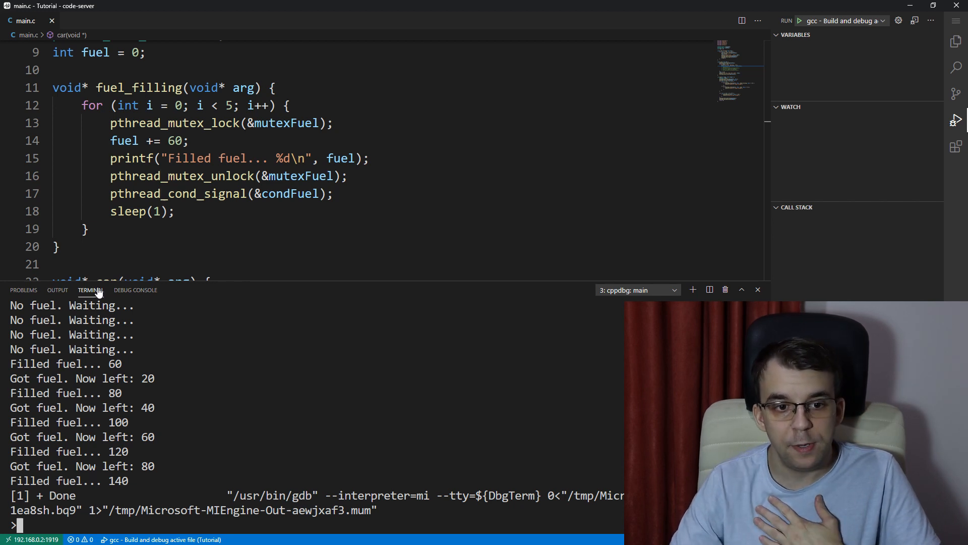
Replace pthread_cond_signal on line 17 with pthread_cond_broadcast on condFuel
{"action": "double_click", "coordinate": [224, 193]}
{"action": "type", "text": "broadcast"}
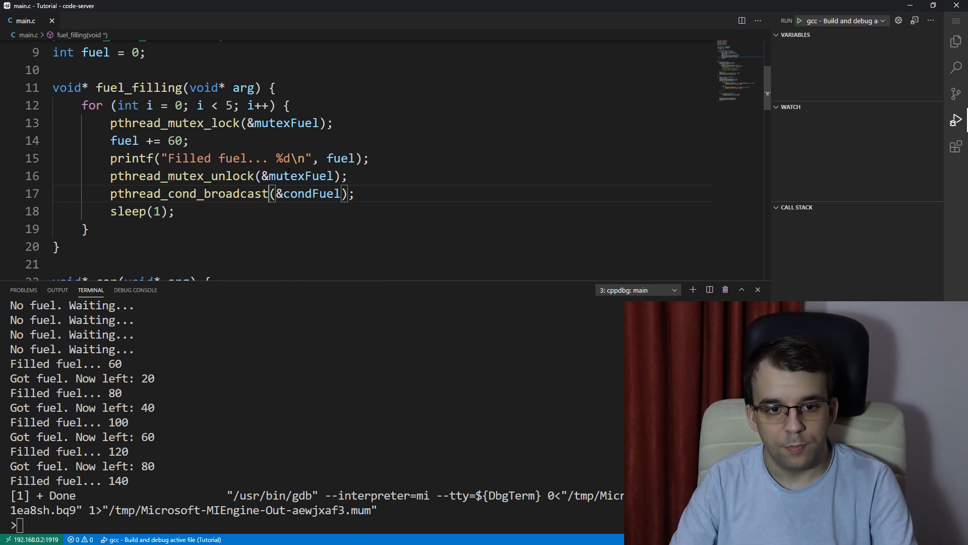
Rebuild and debug the broadcast version, watching the terminal until it ends with 140 fuel
{"action": "left_click", "coordinate": [798, 21]}
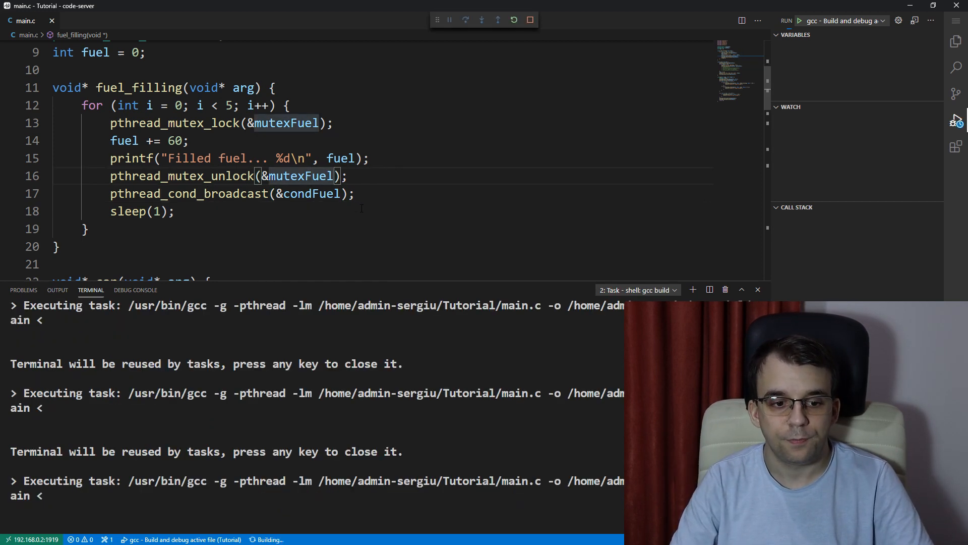
{"action": "left_click", "coordinate": [798, 20]}
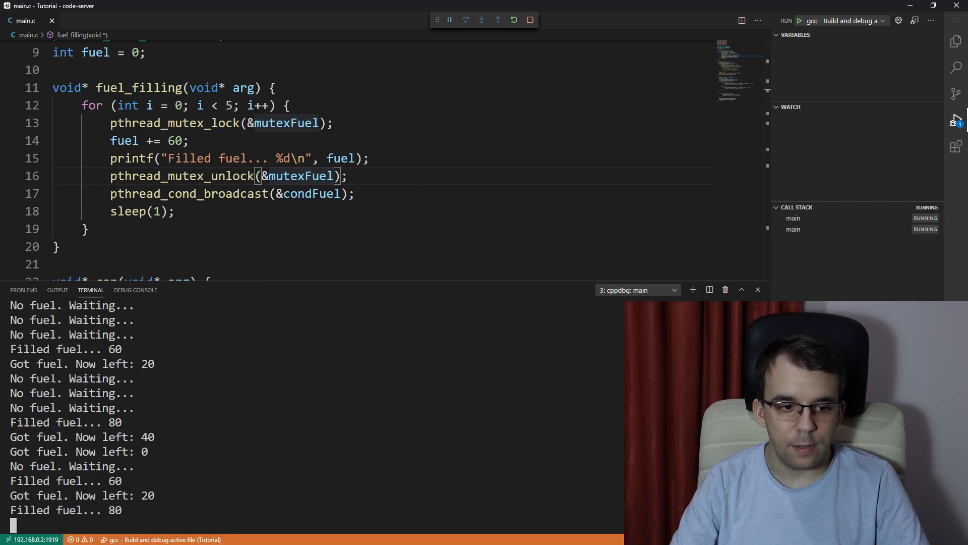
{"action": "left_click", "coordinate": [529, 21]}
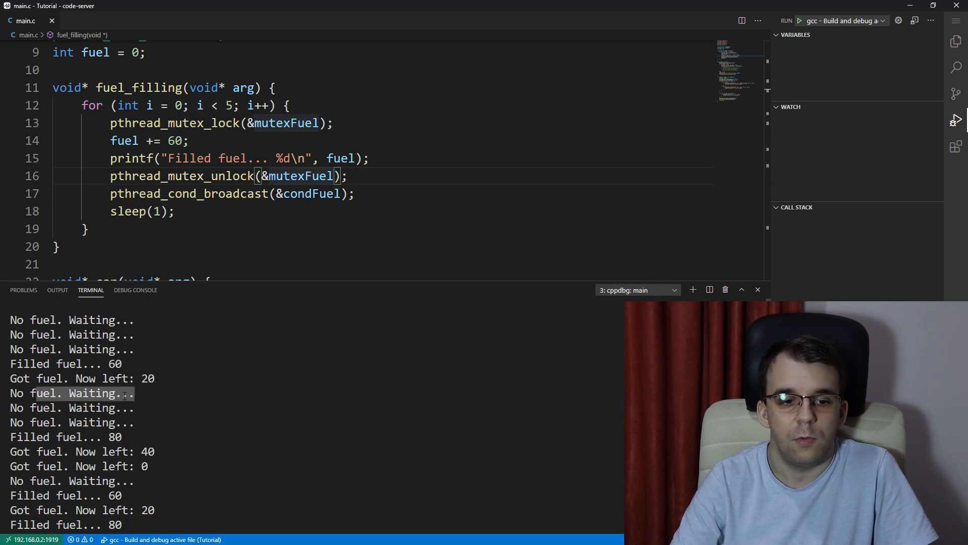
{"action": "scroll", "scroll_direction": "down", "scroll_amount": 3}
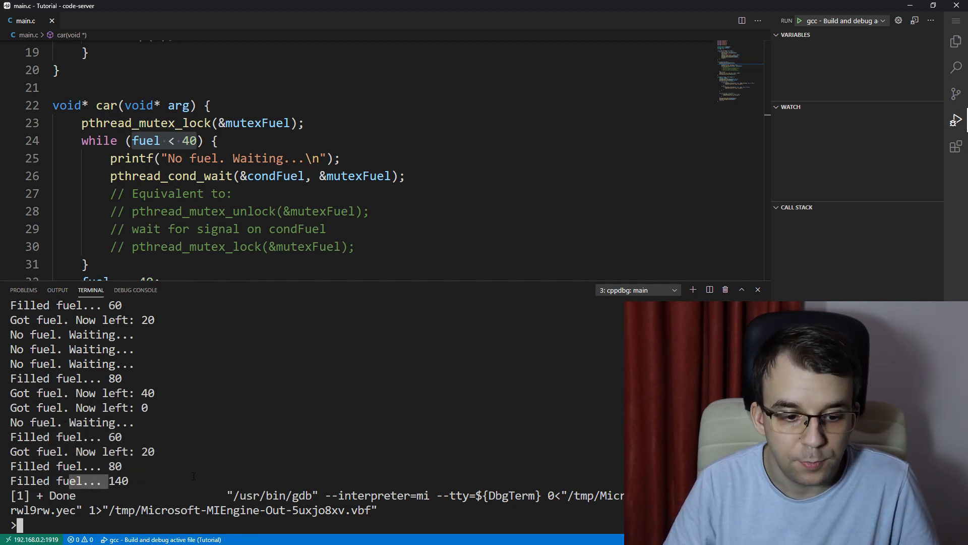
{"action": "scroll", "scroll_direction": "down", "scroll_amount": 3}
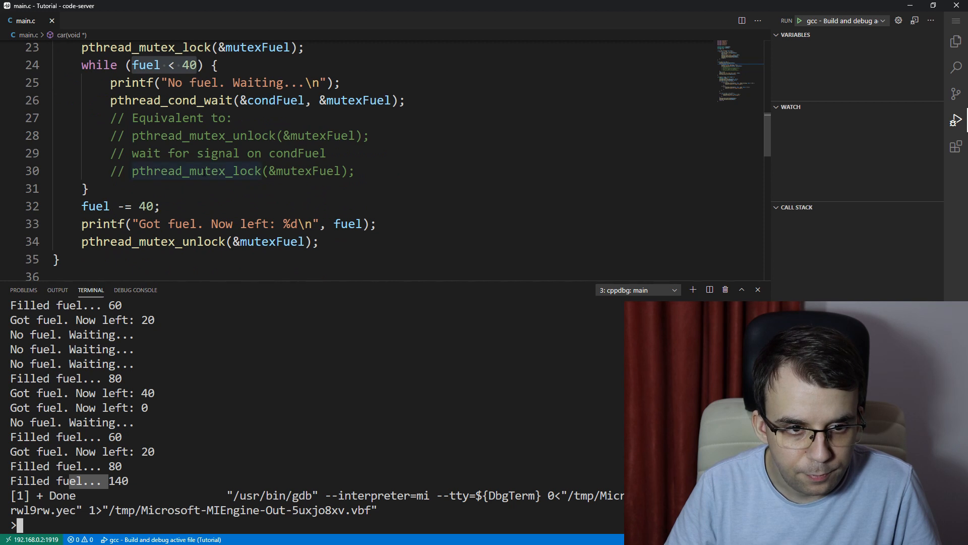
{"action": "scroll", "scroll_direction": "up", "scroll_amount": 3}
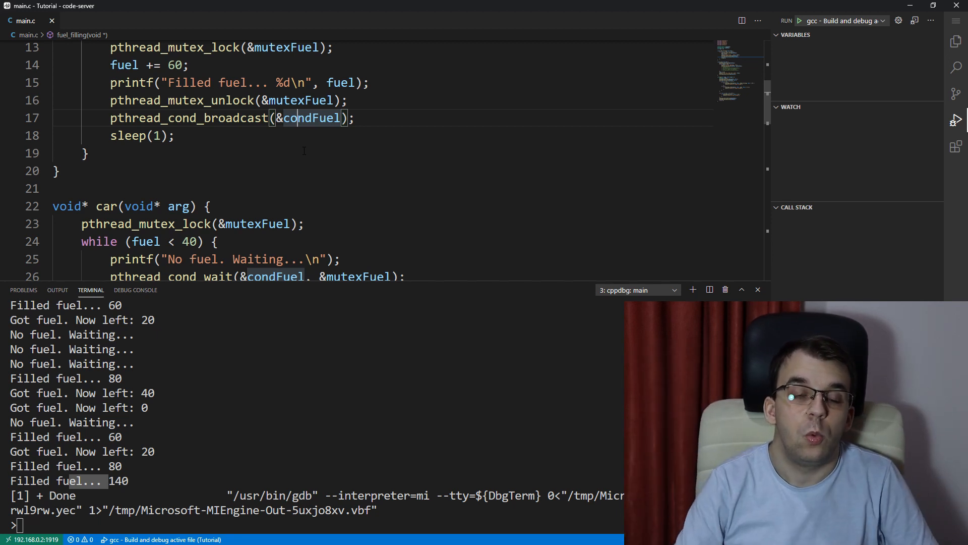
{"action": "scroll", "scroll_direction": "down", "scroll_amount": 3}
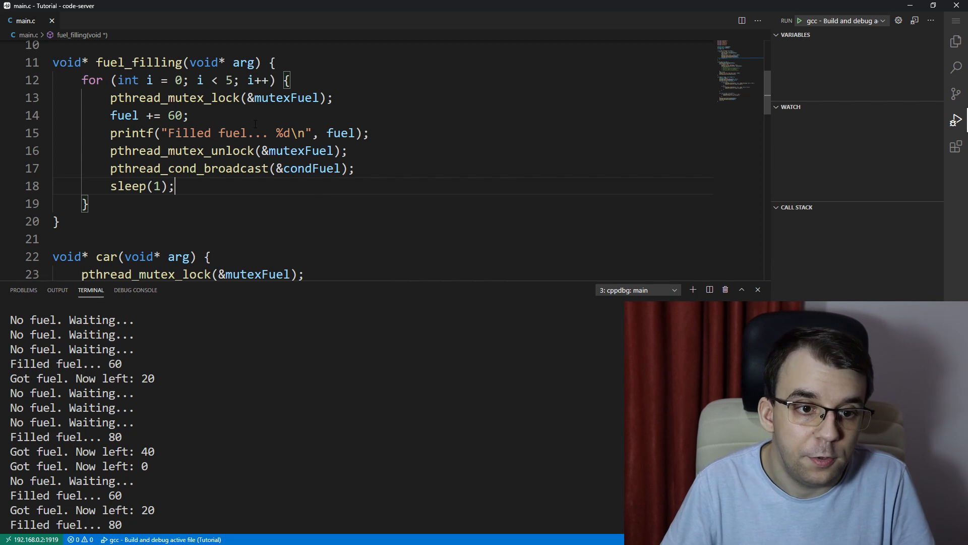
Change the refill amount from fuel += 60 to fuel += 30
{"action": "double_click", "coordinate": [174, 115]}
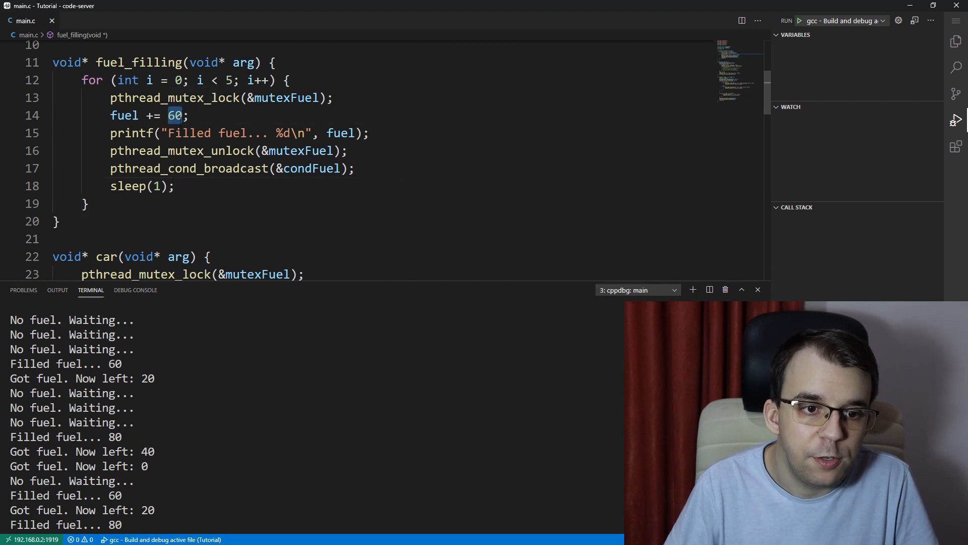
{"action": "type", "text": "30"}
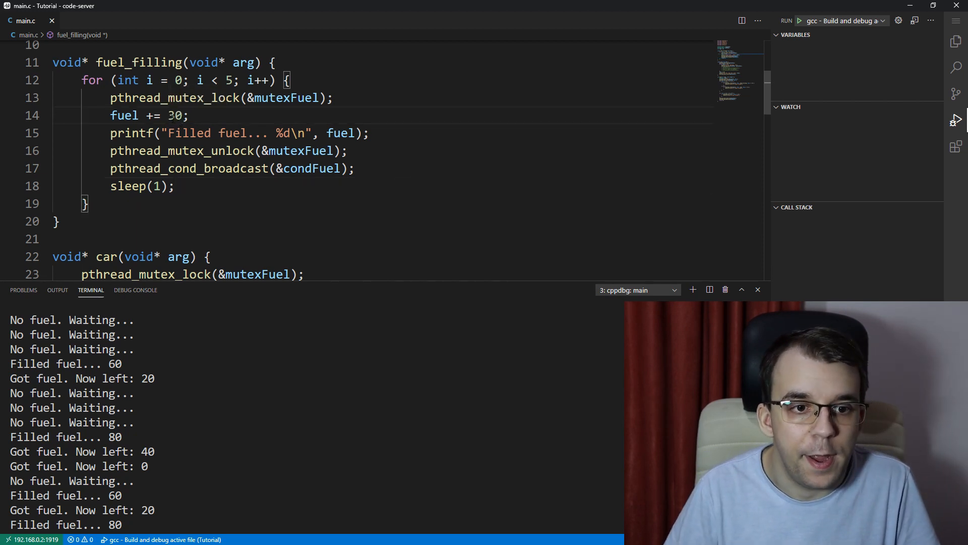
{"action": "scroll", "scroll_direction": "down", "scroll_amount": 3}
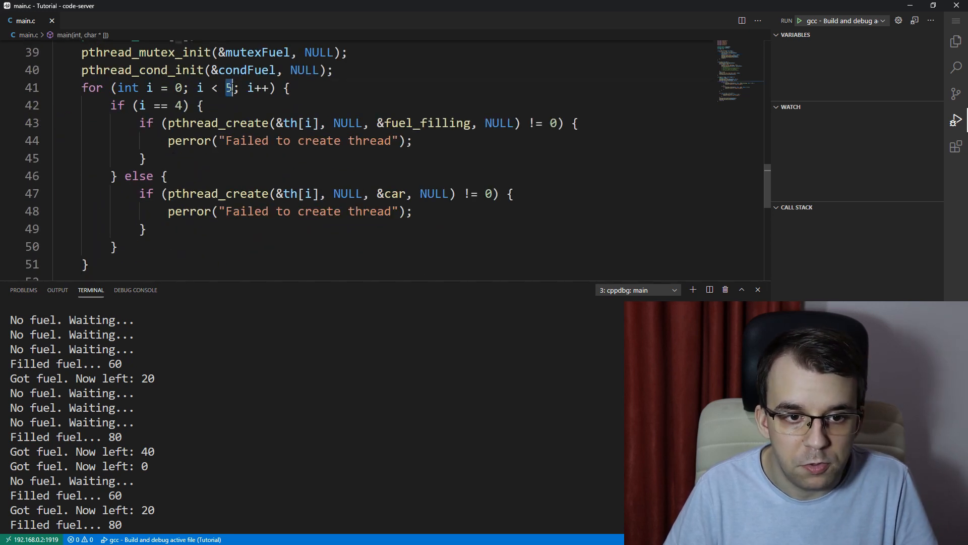
{"action": "scroll", "scroll_direction": "up", "scroll_amount": 3}
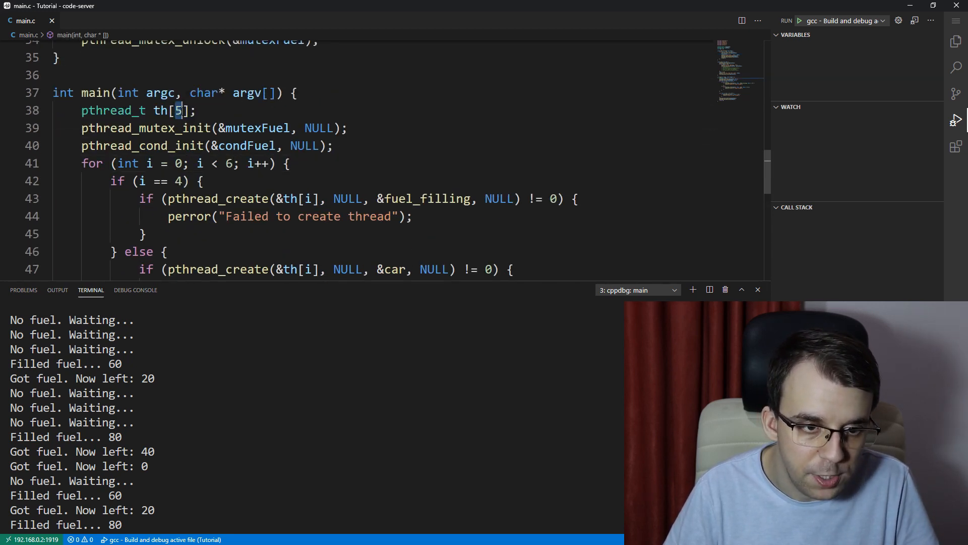
Use six threads and make the filler condition i == 4 || i == 5
{"action": "scroll", "scroll_direction": "down", "scroll_amount": 3}
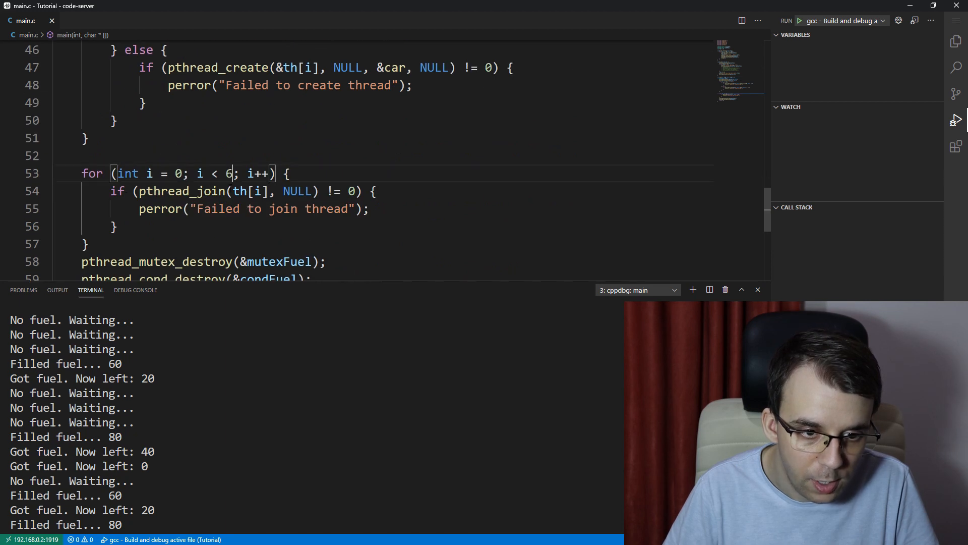
{"action": "scroll", "scroll_direction": "up", "scroll_amount": 3}
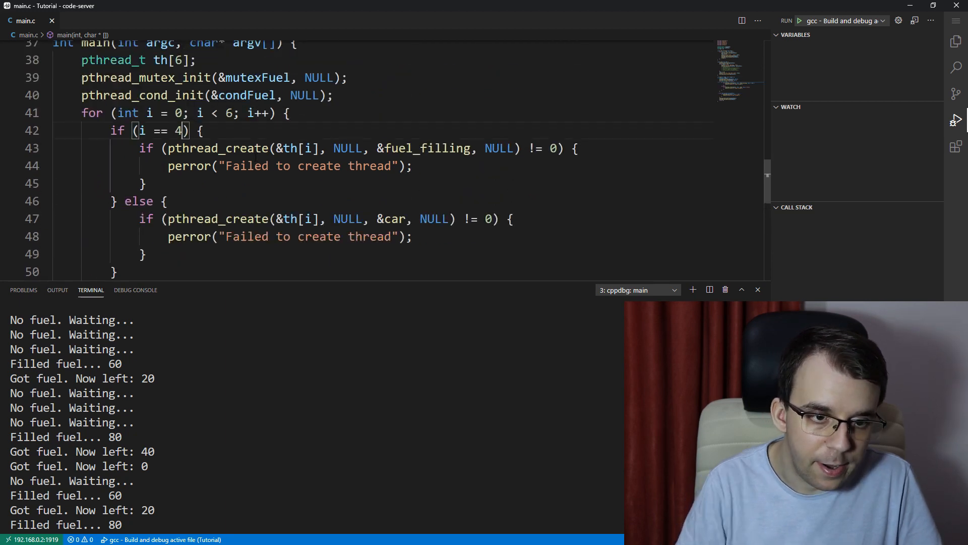
{"action": "type", "text": "\"\""}
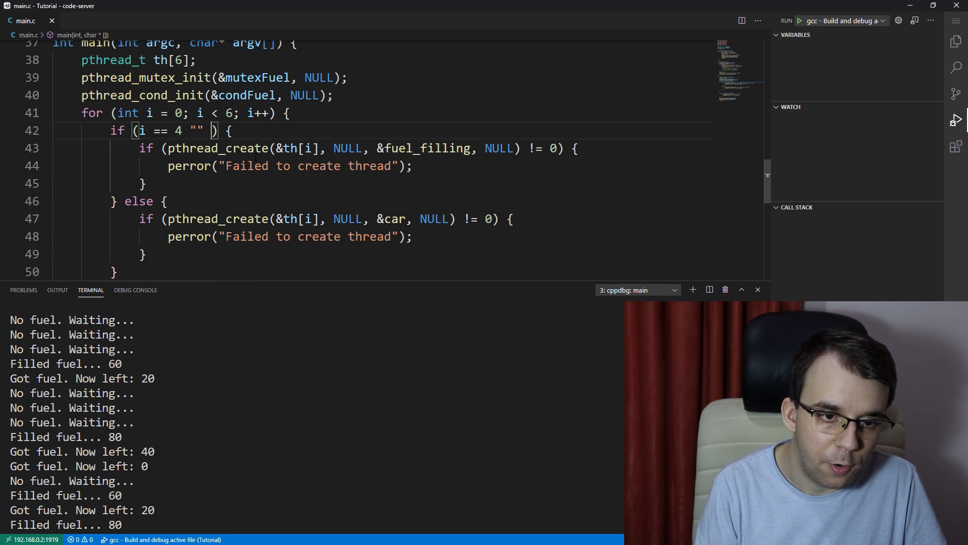
{"action": "type", "text": "|| i =="}
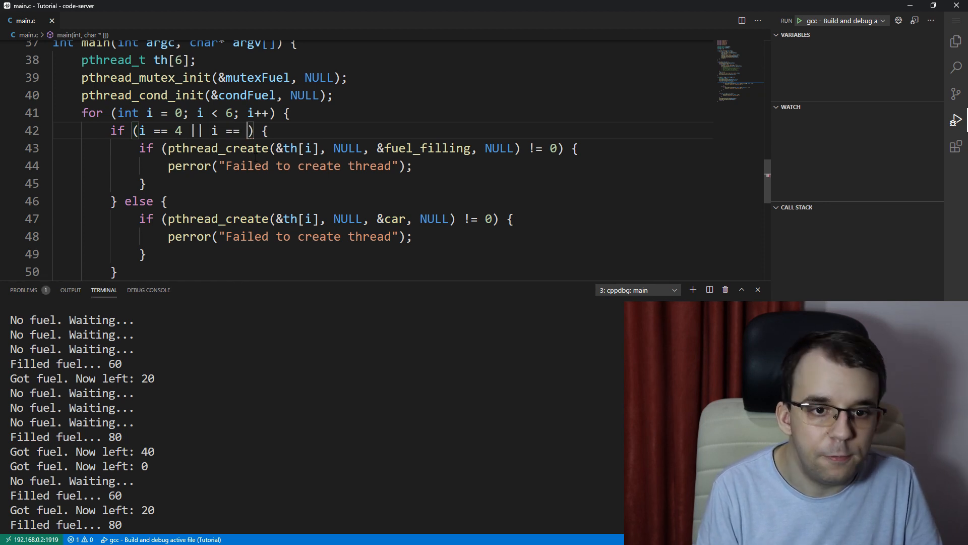
{"action": "type", "text": "5"}
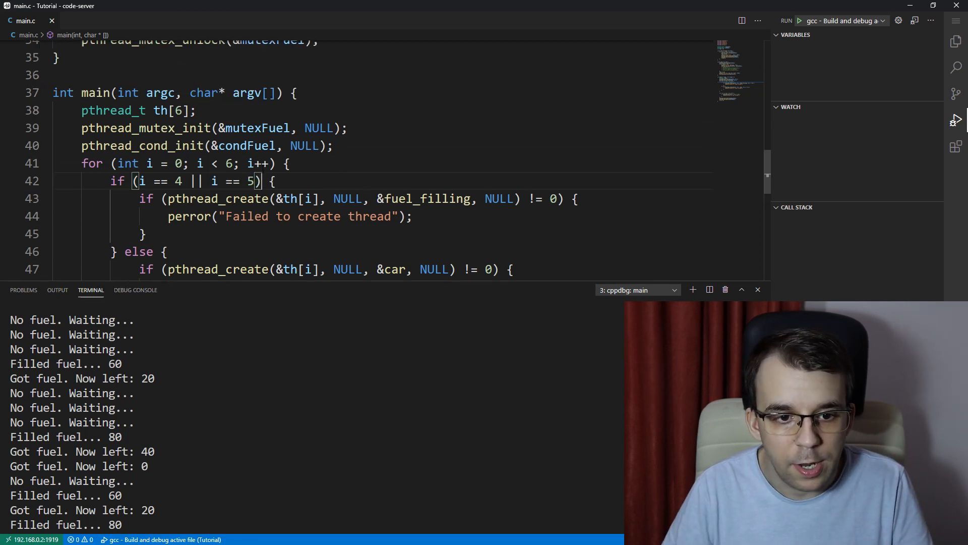
{"action": "mouse_move", "coordinate": [370, 199]}
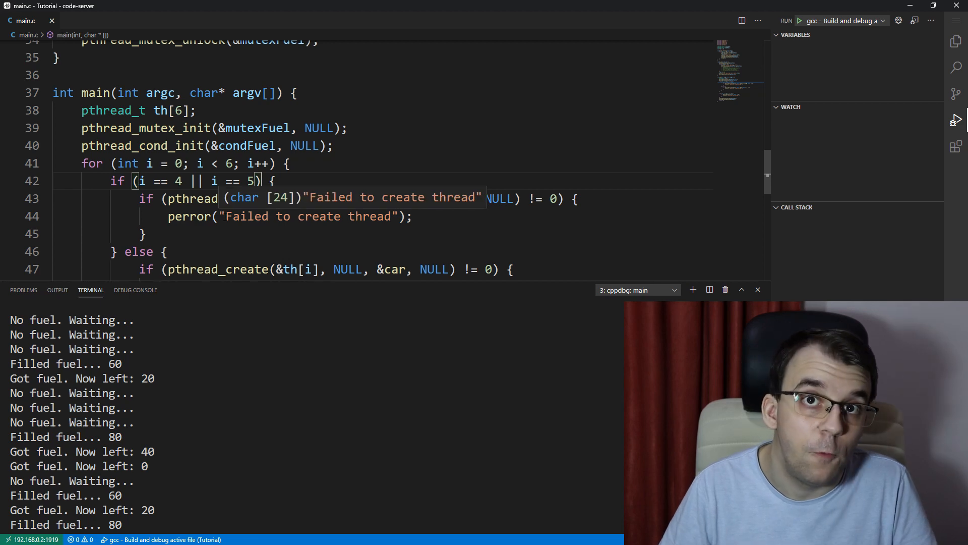
Watch the two-filler, four-car run in the terminal until gdb reports Done at 140 fuel
{"action": "scroll", "scroll_direction": "up", "scroll_amount": 3}
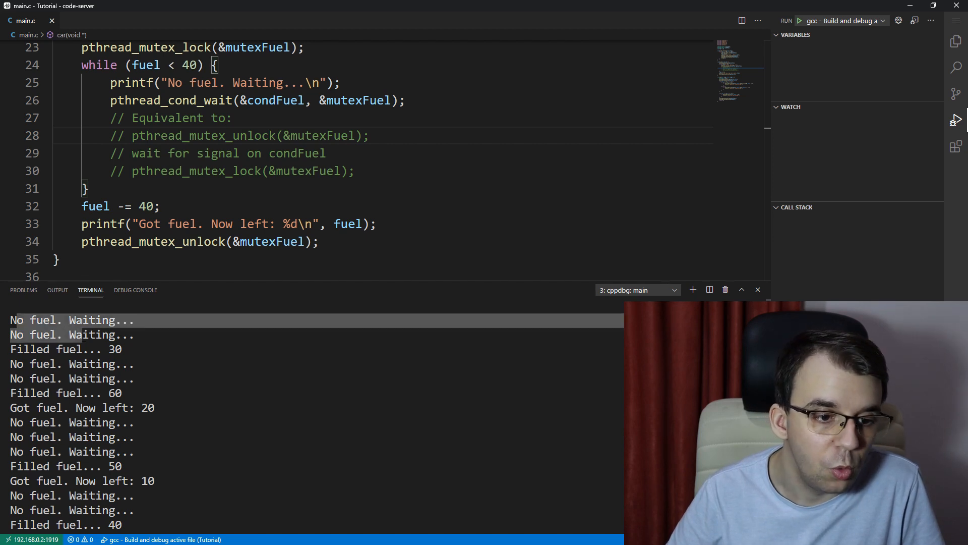
{"action": "scroll", "scroll_direction": "down", "scroll_amount": 3}
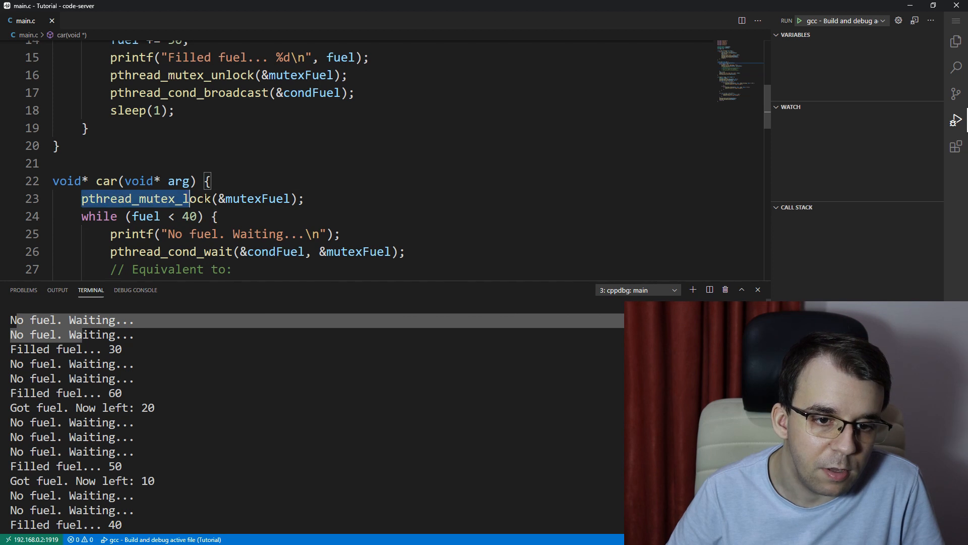
{"action": "scroll", "scroll_direction": "down", "scroll_amount": 3}
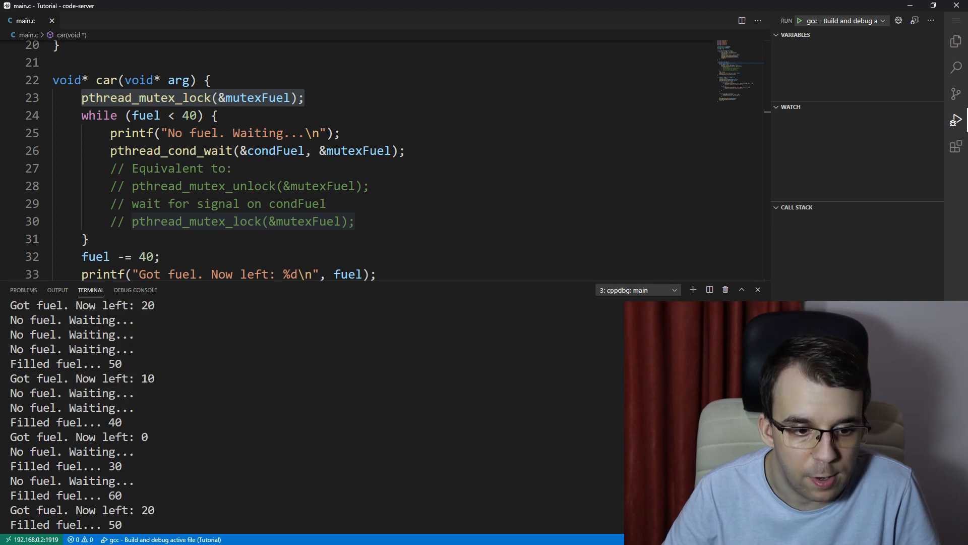
{"action": "scroll", "scroll_direction": "down", "scroll_amount": 3}
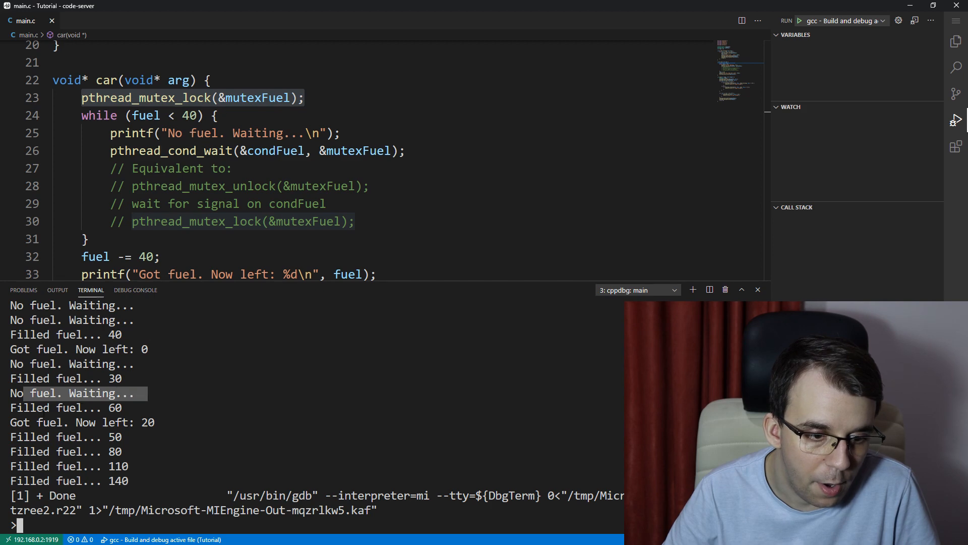
{"action": "scroll", "scroll_direction": "down", "scroll_amount": 3}
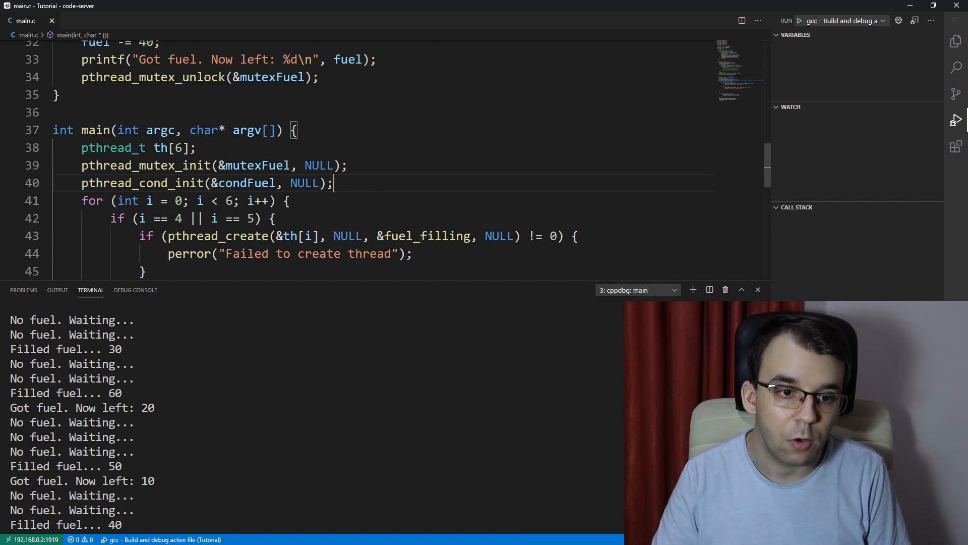
{"action": "mouse_move", "coordinate": [185, 182]}
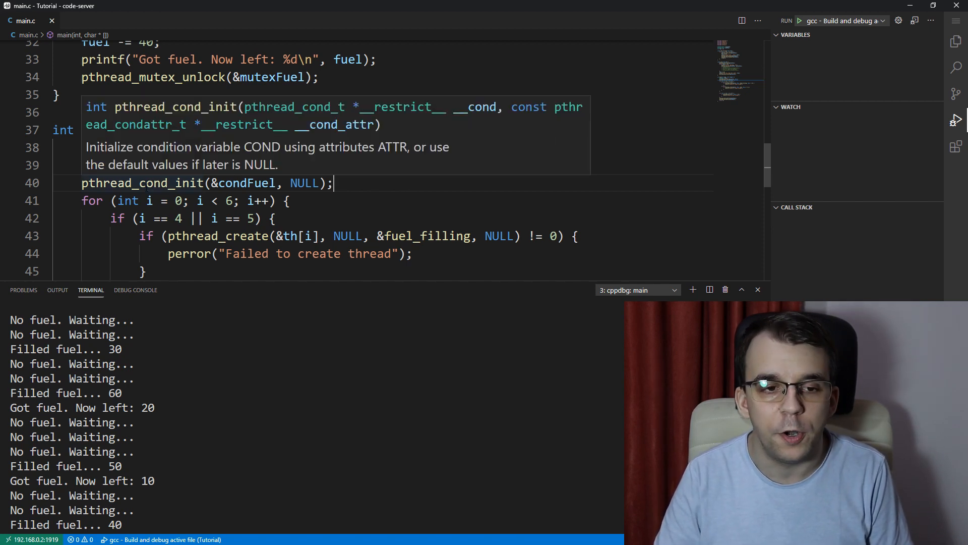